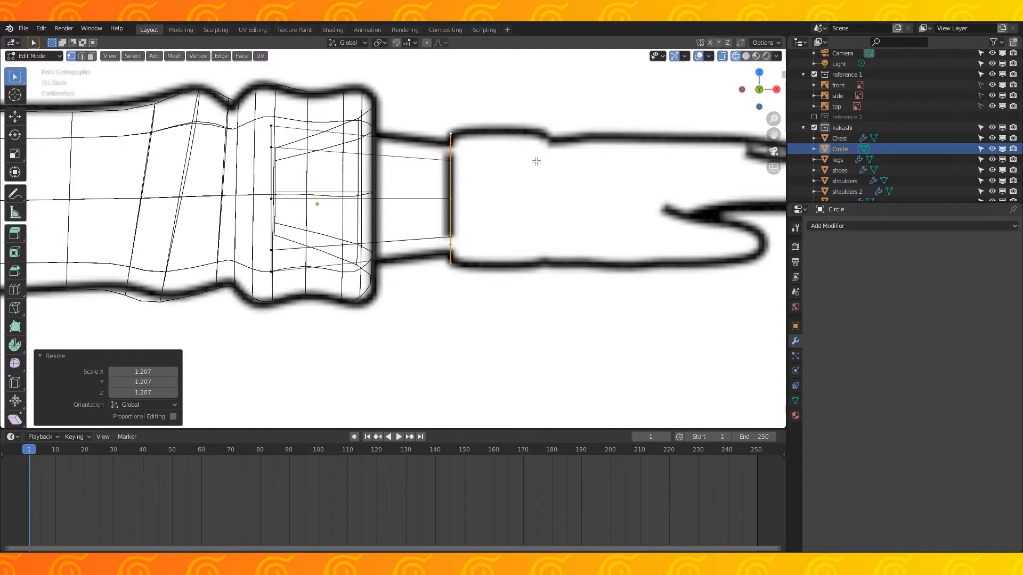
Step: Extrude the wrist edge loop into a cuff and add a Subdivision Surface modifier to the arm
key("e")
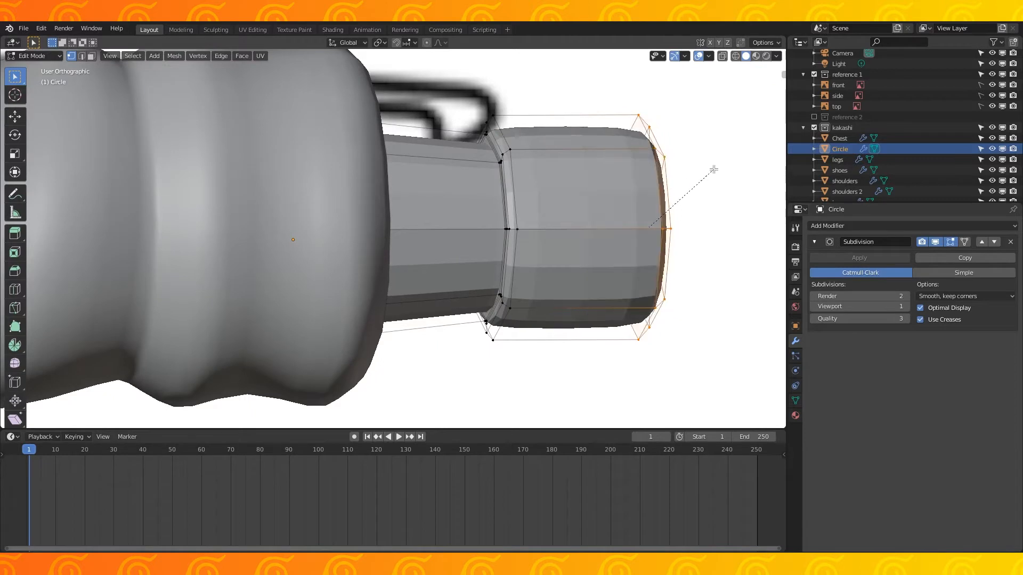
left_click(241, 55)
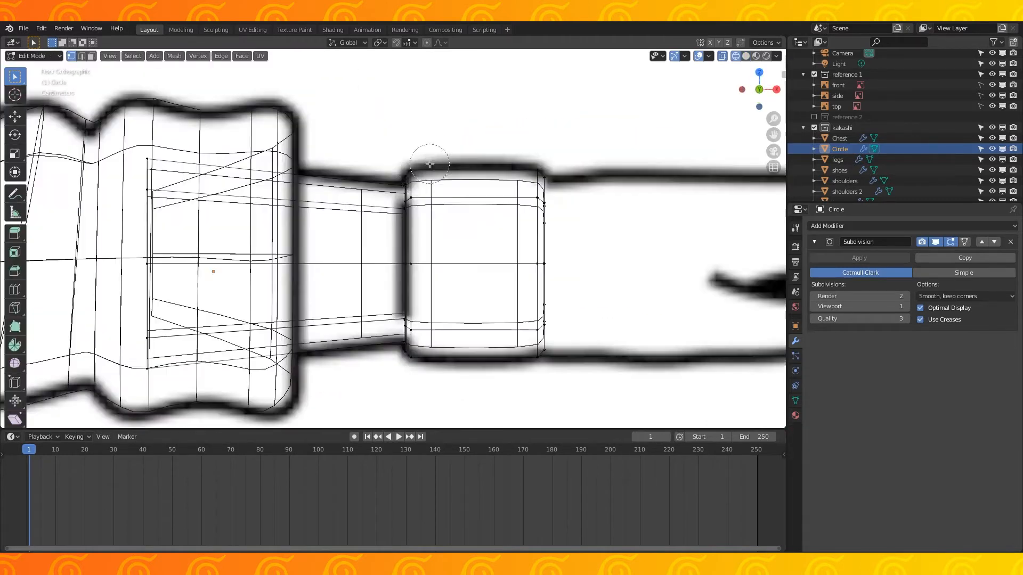
Step: Create a new General file with the default cube, camera and light
left_click(463, 225)
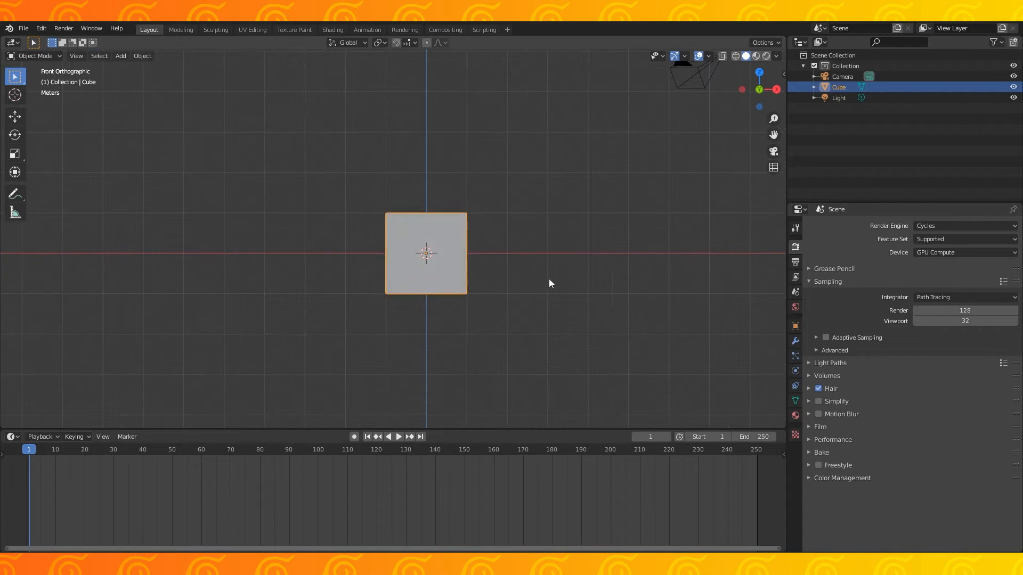
Step: Shape the cube into a flat palm with a thumb and four extruded finger strips in Edit Mode
key("Tab")
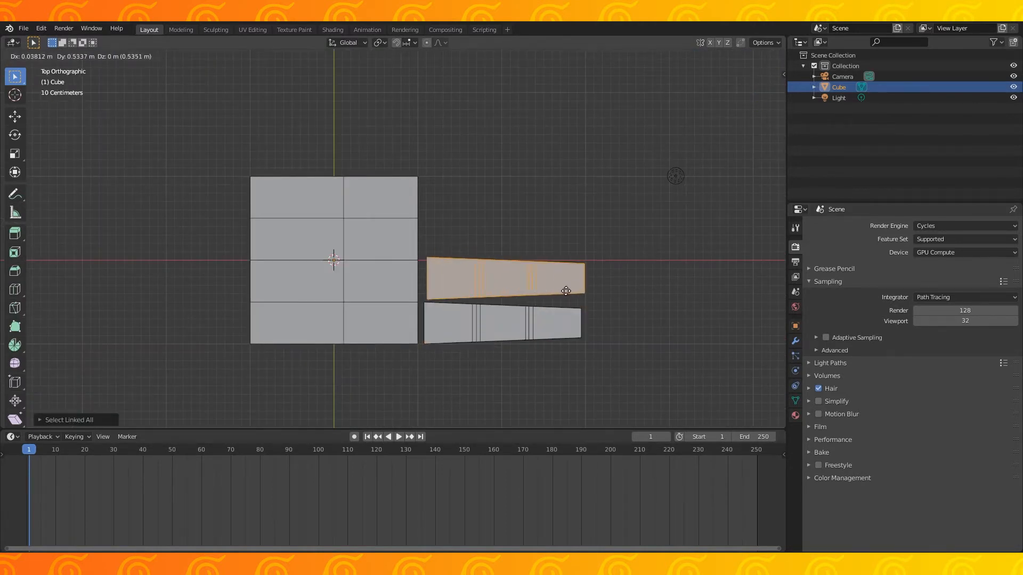
mouse_move(650, 250)
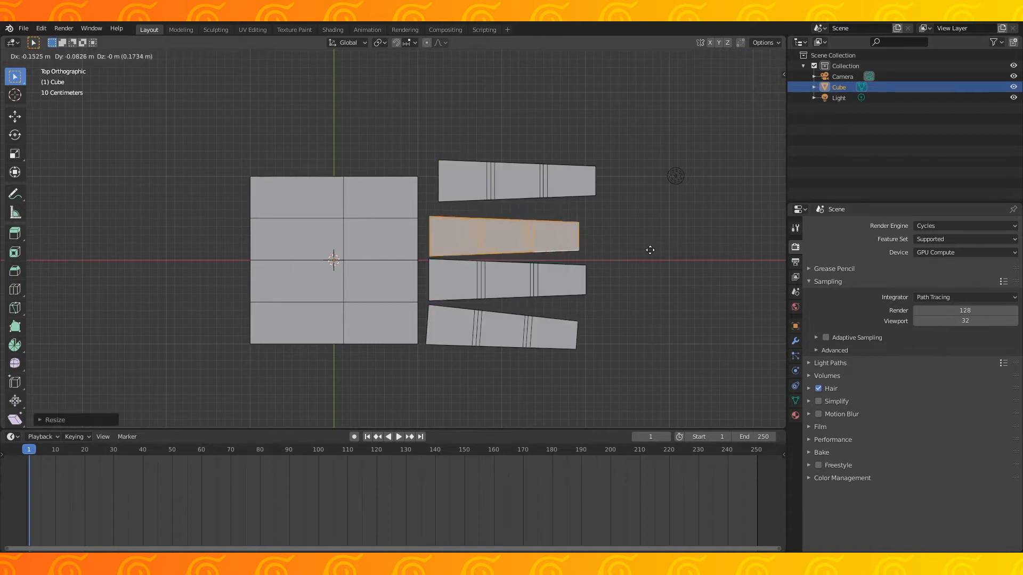
key("Tab")
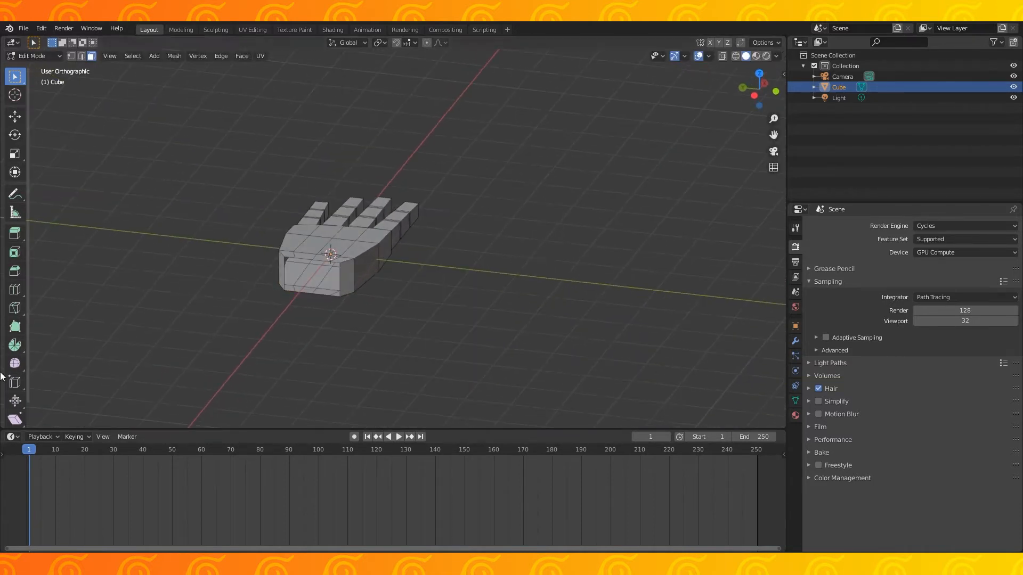
Step: Smooth the palm's outer vertices and extrude a long angled thumb from the hand
left_click(14, 363)
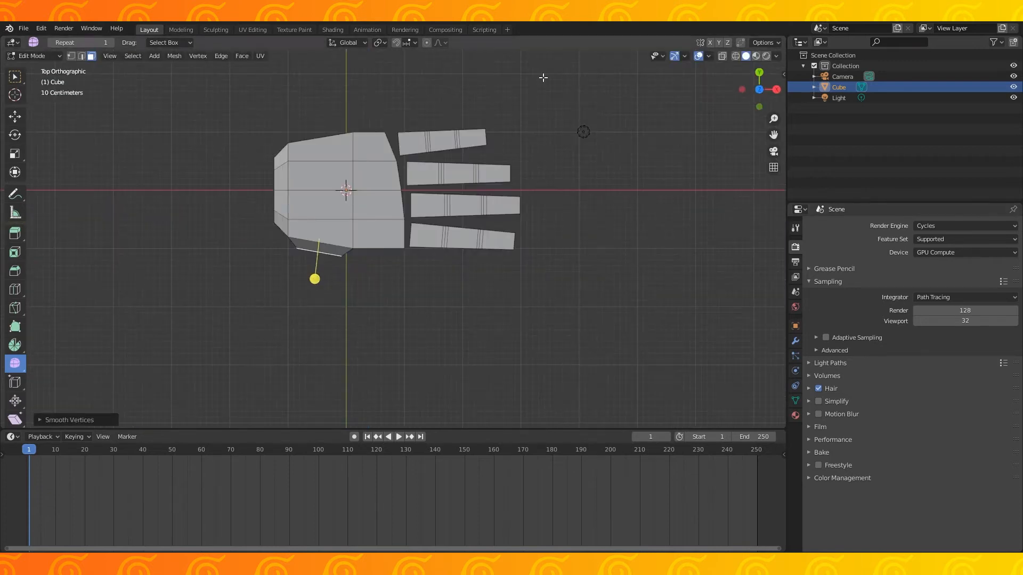
left_click_drag(392, 195, 392, 182)
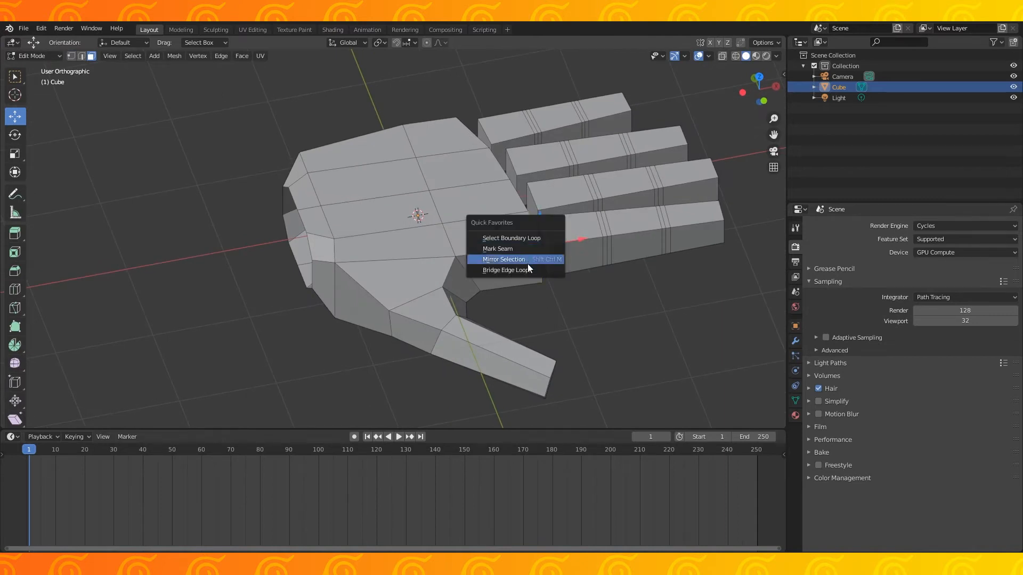
Step: Mirror the selection and bridge the four finger blocks onto the palm's front edge
left_click(506, 270)
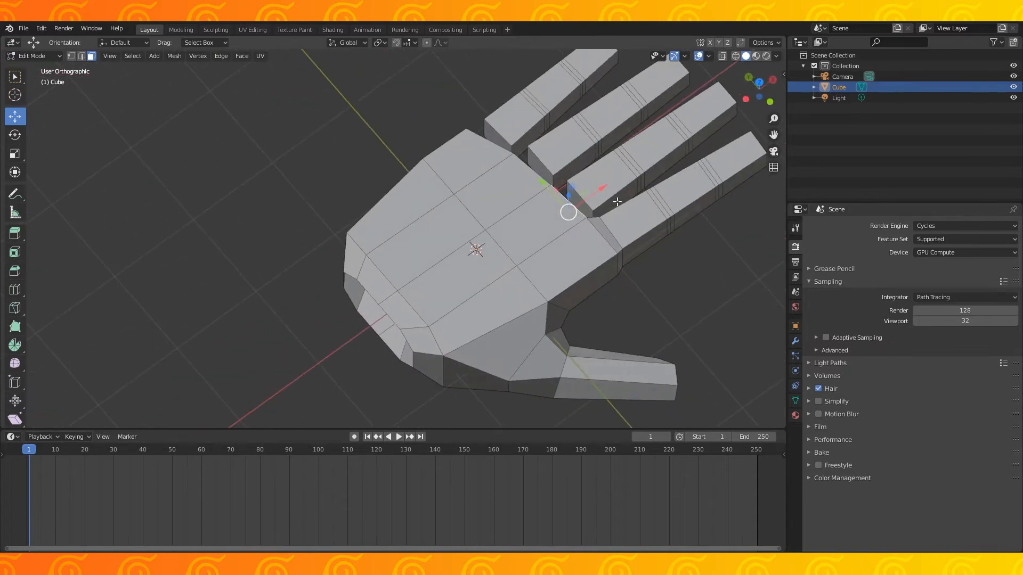
mouse_move(573, 199)
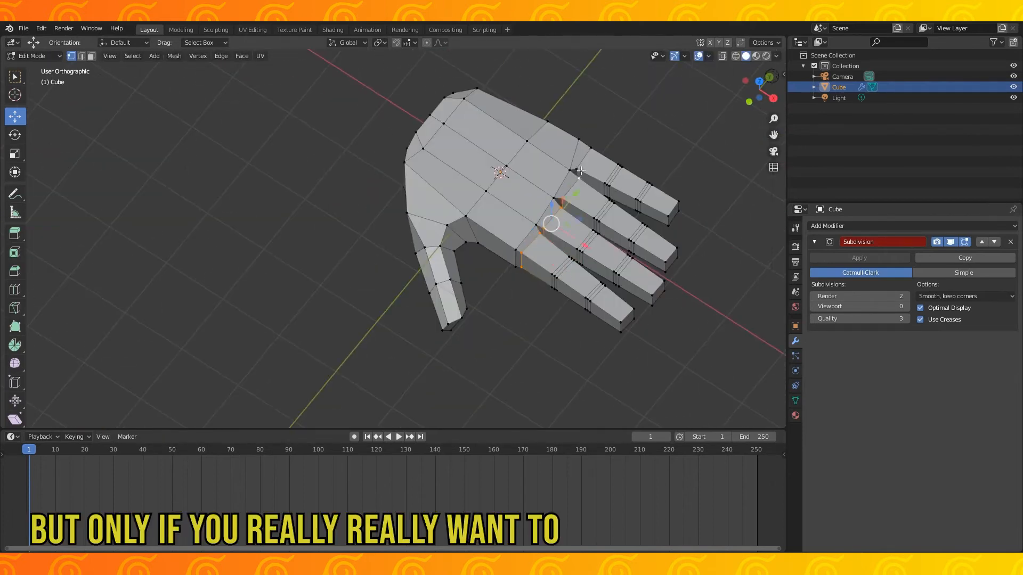
Step: Curl the finger vertices with Proportional Editing, then reopen the Kakashi body project
key("Ctrl+X")
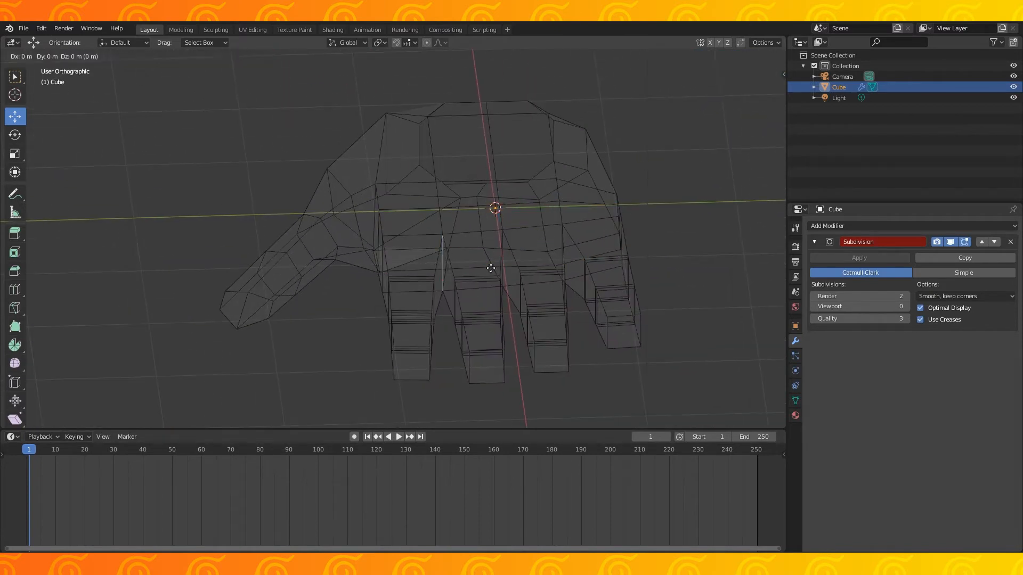
key("Tab")
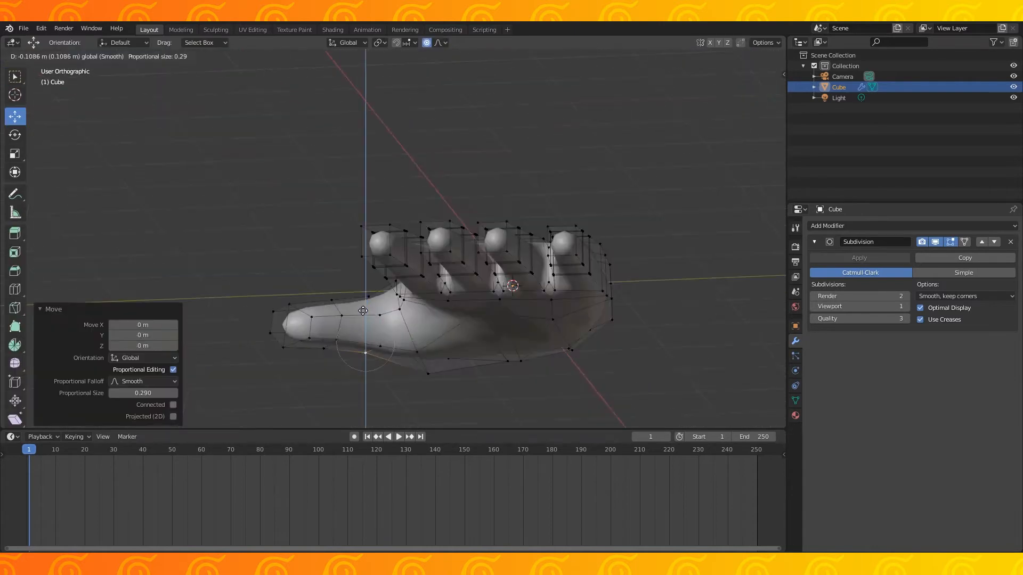
key("Tab")
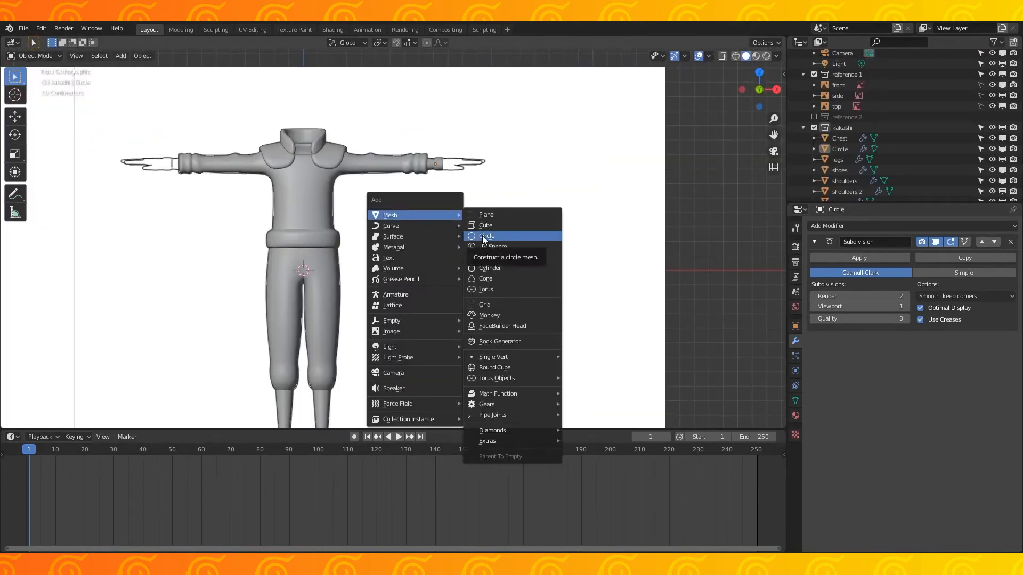
Step: Add a circle at the reference fingertip and extrude it into a tapered, loop-cut finger tube
left_click(486, 236)
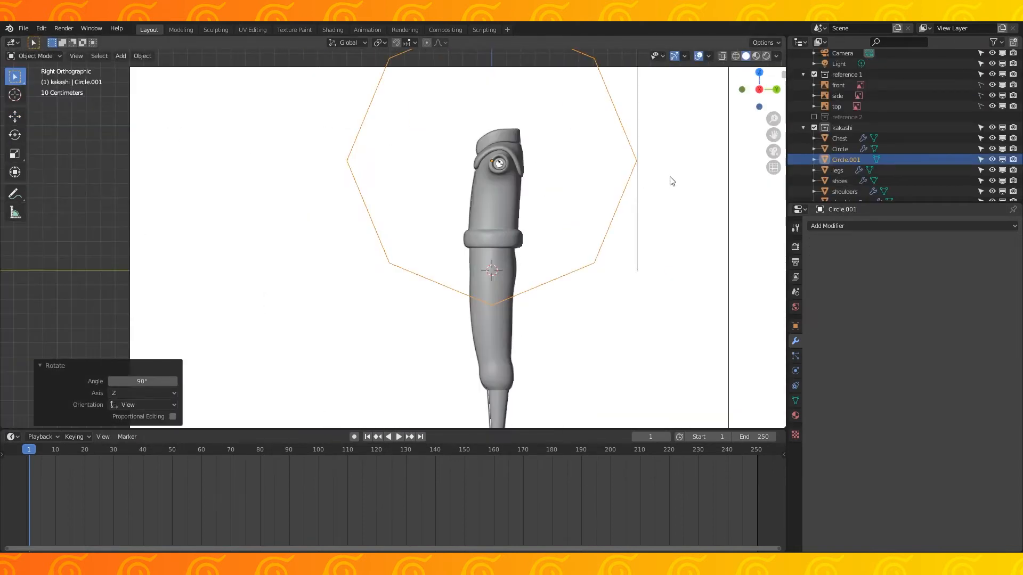
left_click(837, 138)
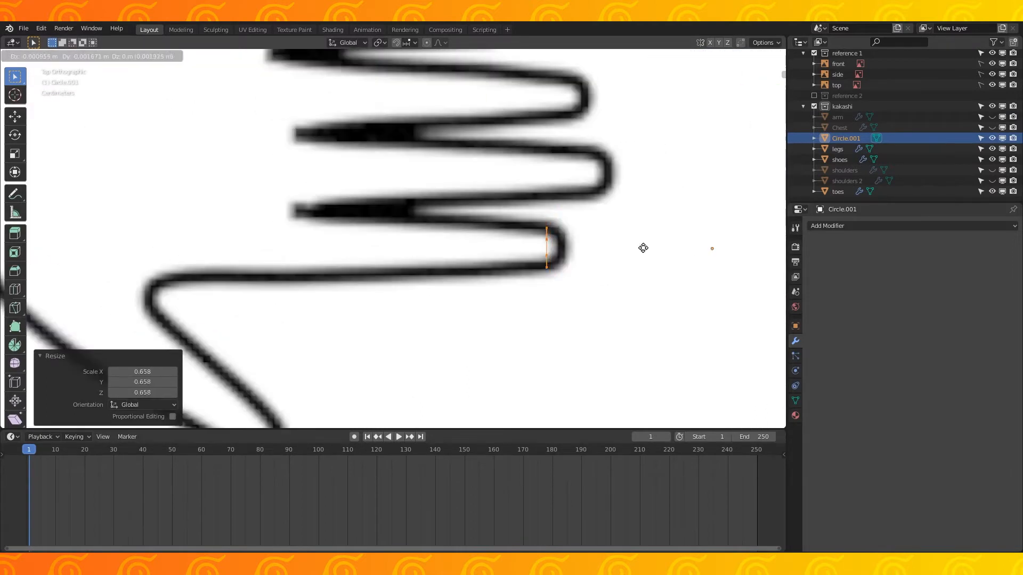
key("Tab")
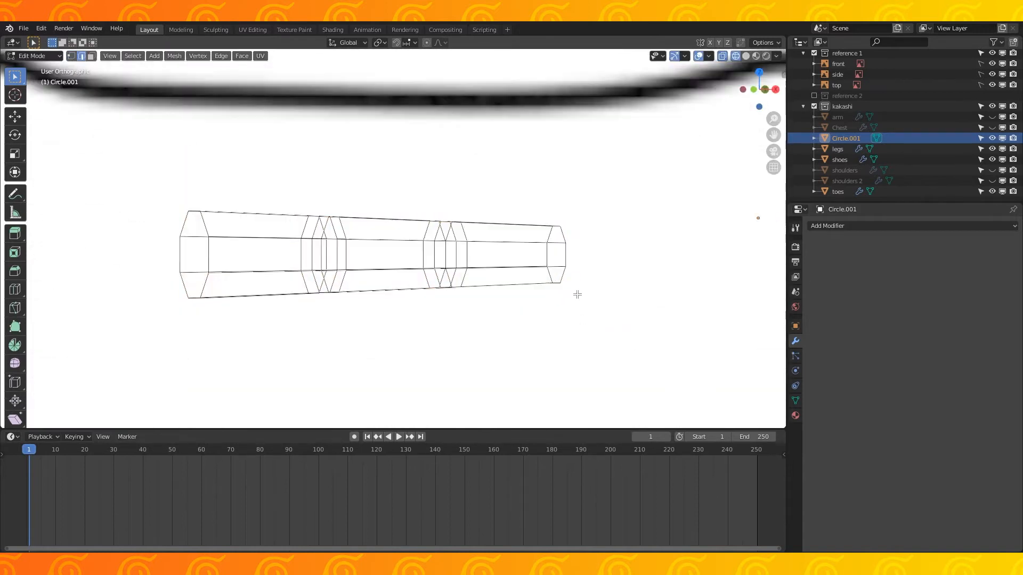
Step: Subdivide the finger tube, duplicate it into three fingers and rotate one copy as the thumb
left_click(746, 55)
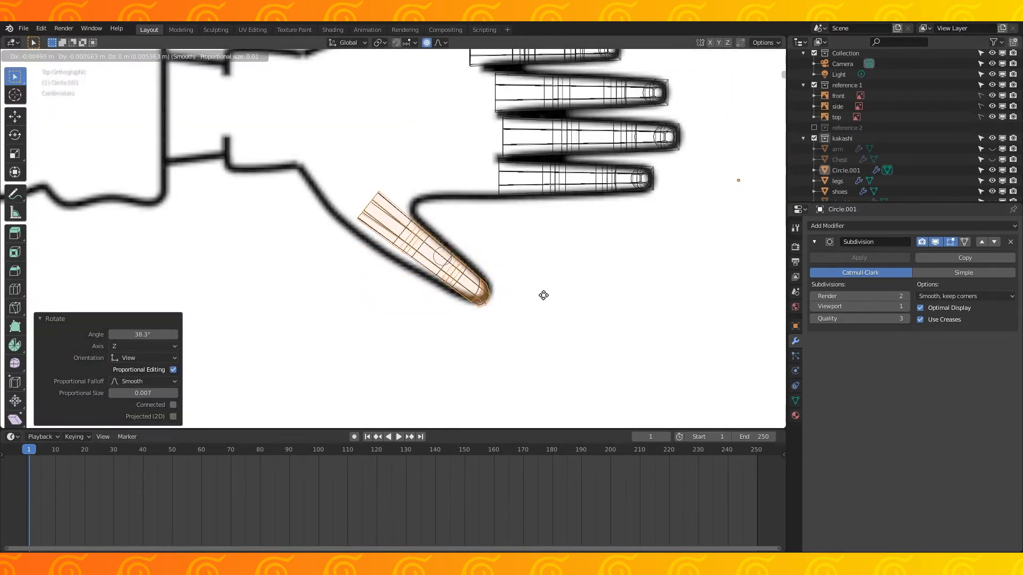
Step: Limited Dissolve the finger's redundant edges and join fingers and thumb to a low-poly palm
key("Tab")
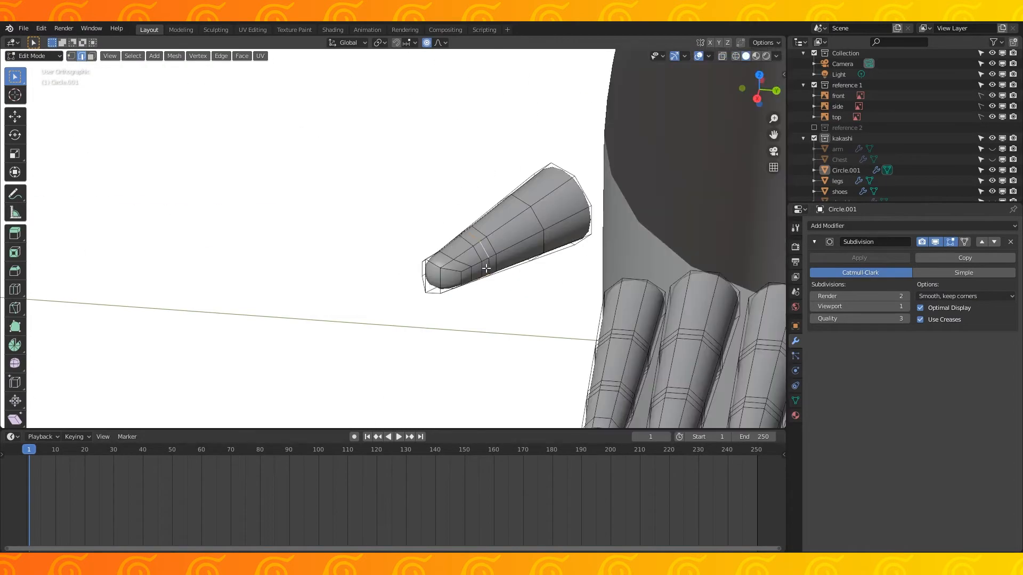
key("x")
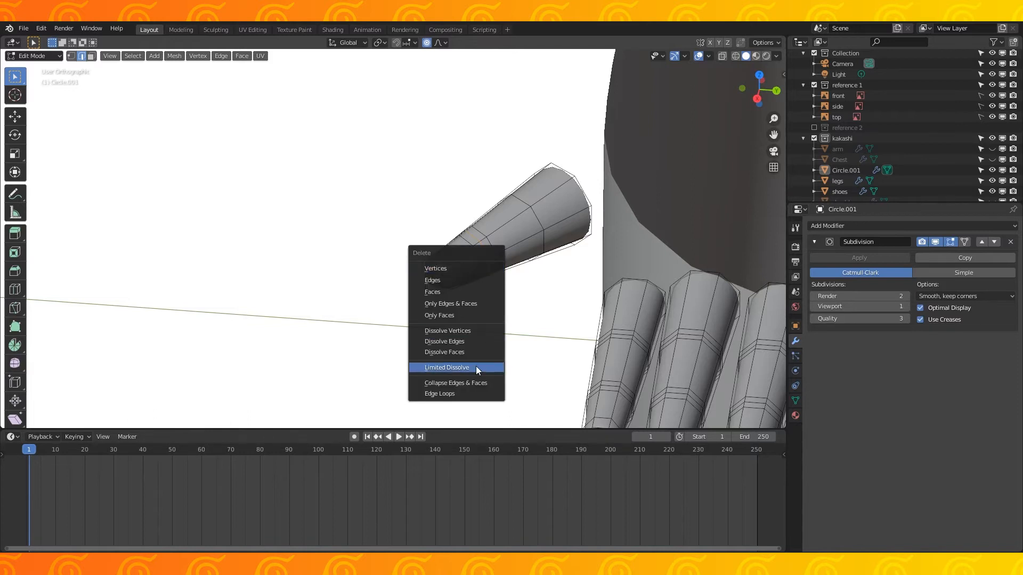
left_click(446, 367)
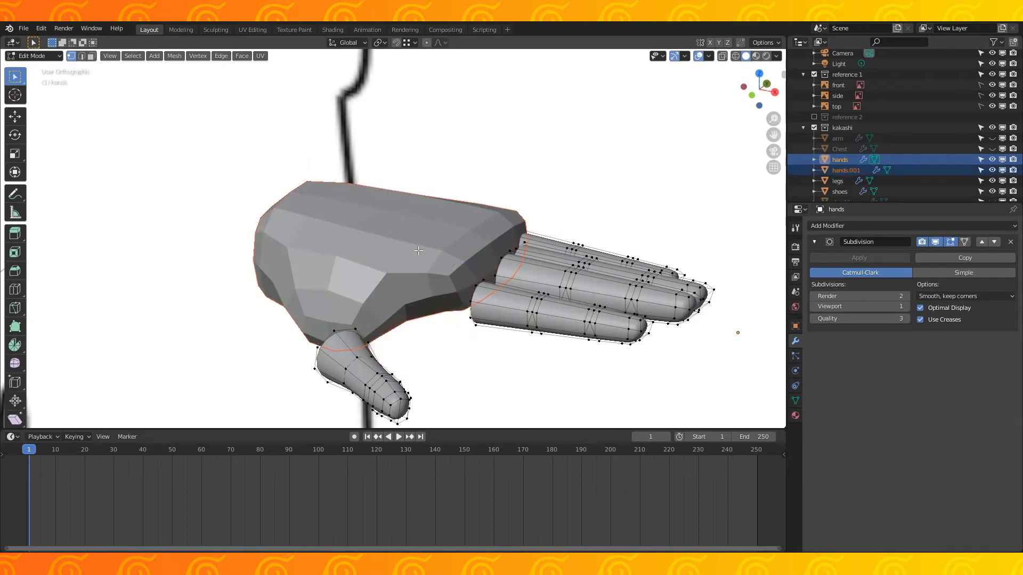
left_click(846, 169)
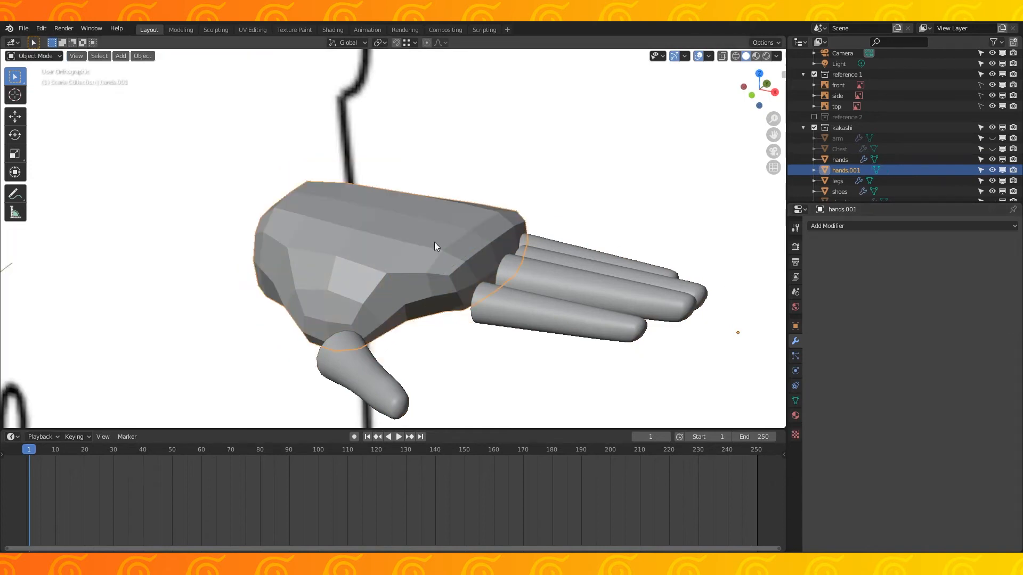
Step: Duplicate the hand as hands.archive, then smooth the palm and thumb into one rounded mesh
left_click(827, 226)
type("archive")
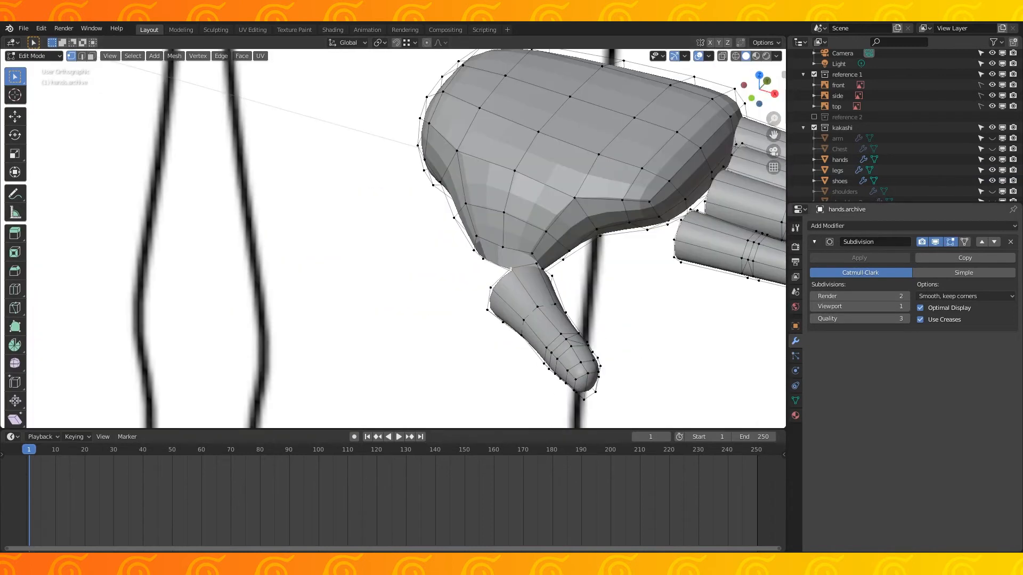
left_click(515, 267)
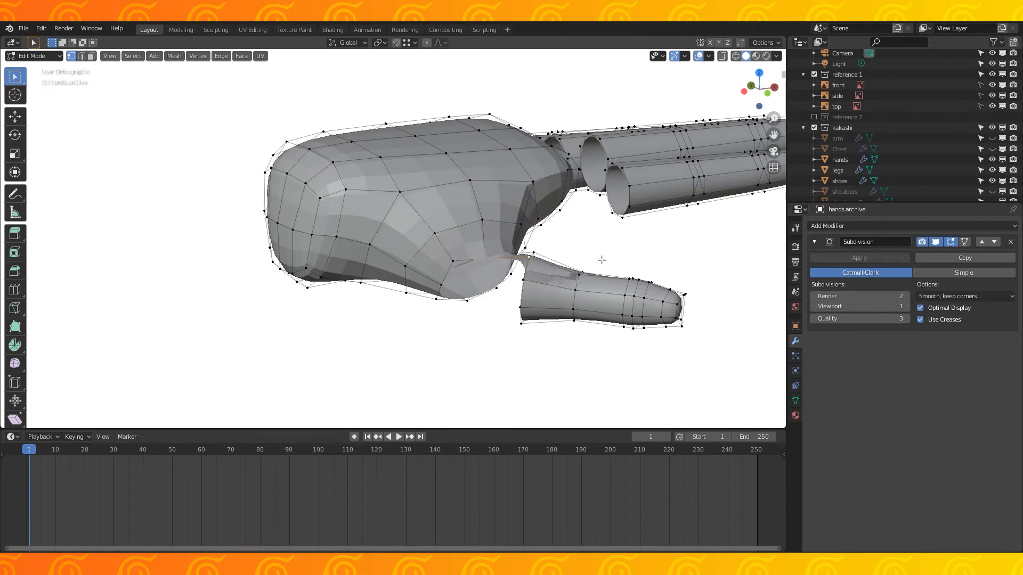
left_click(840, 116)
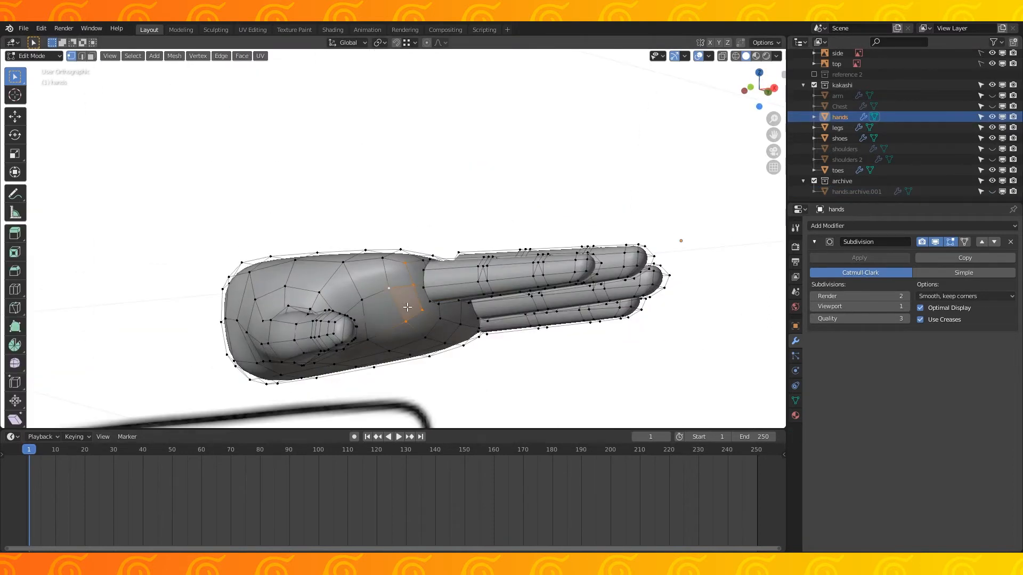
Step: Orbit the viewport to look at the palm side of the working hands mesh
left_click_drag(408, 308, 408, 257)
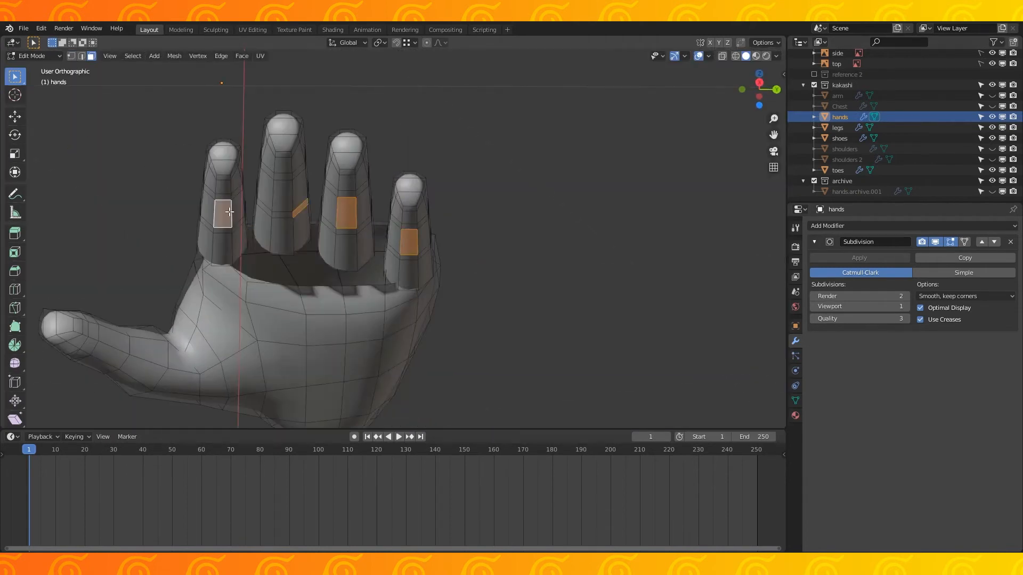
Step: Hide the selected finger faces while reshaping, then unhide everything with Alt+H
key("h")
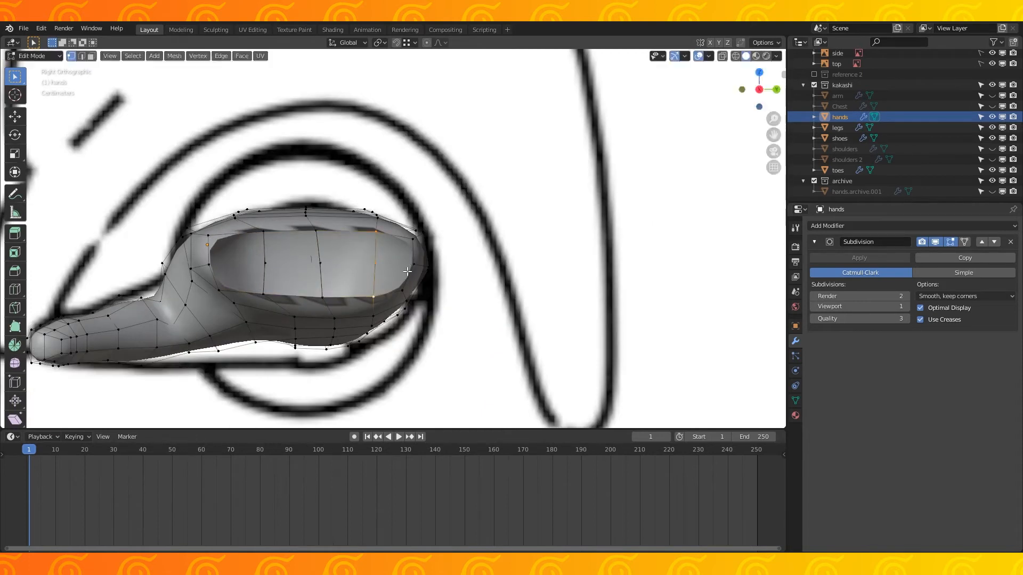
key("Alt+H")
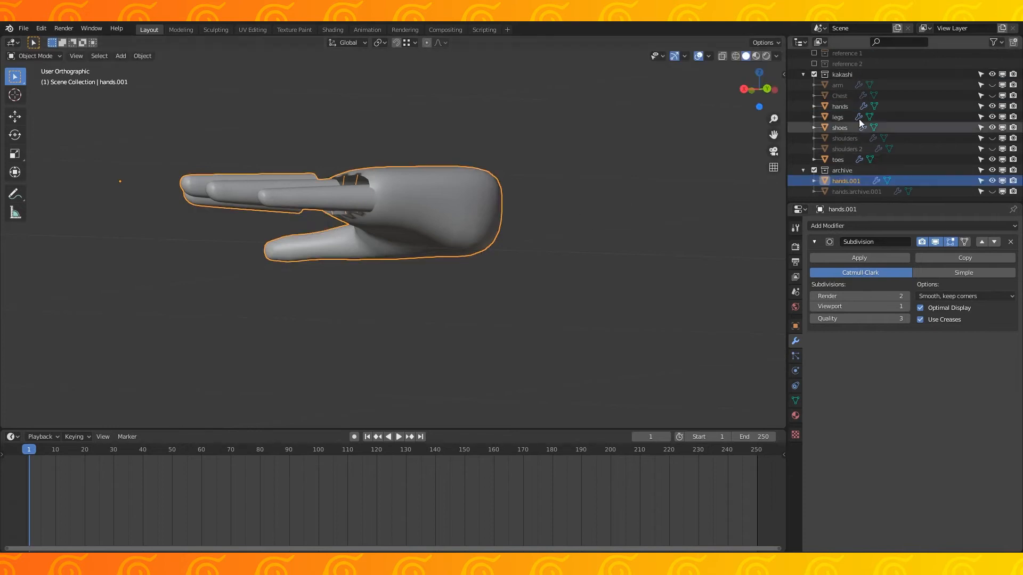
Step: Edit hands.001, adjust the palm vertices with proportional editing and merge overlapping vertices At Last
key("Tab")
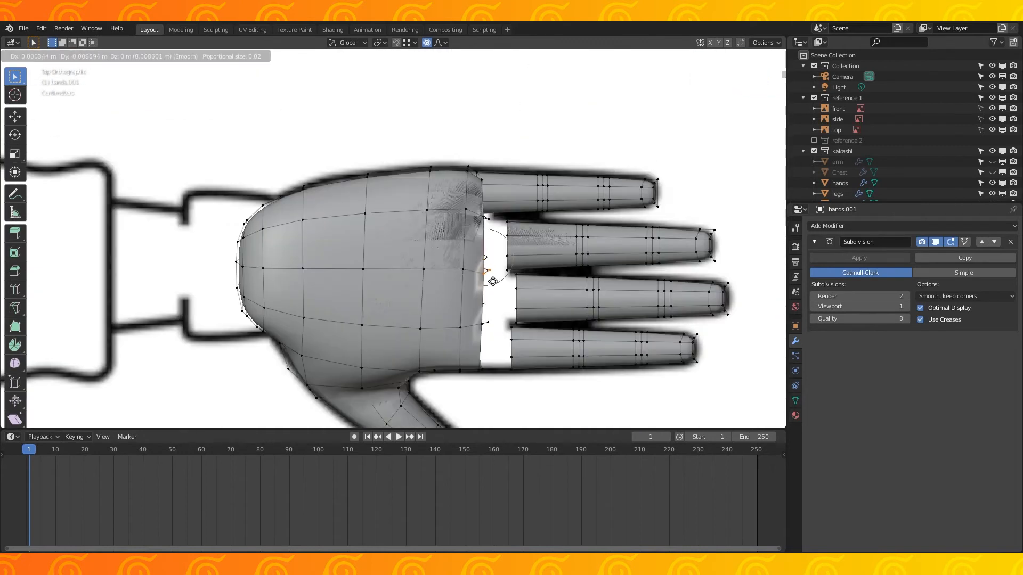
key("Tab")
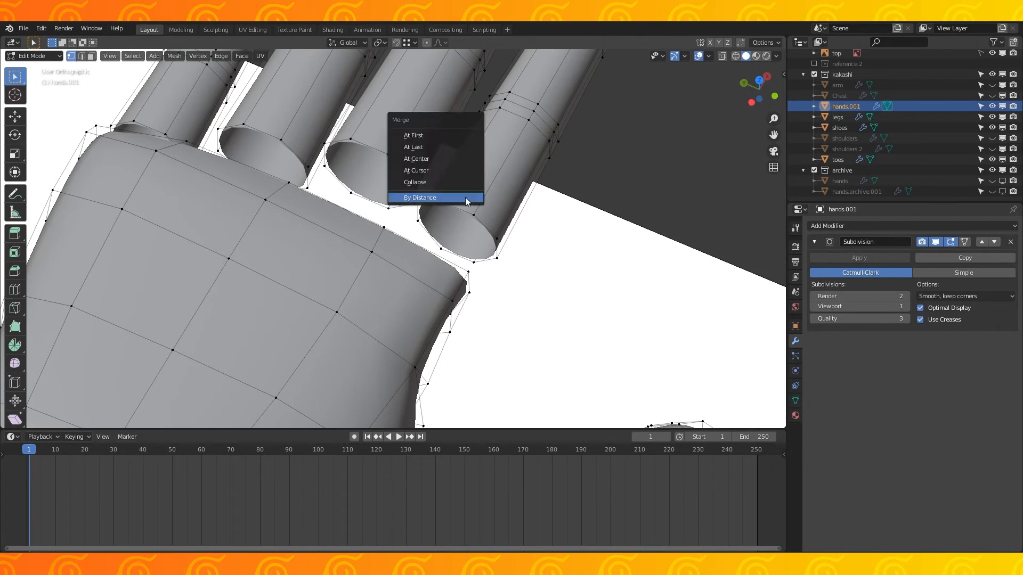
mouse_move(433, 146)
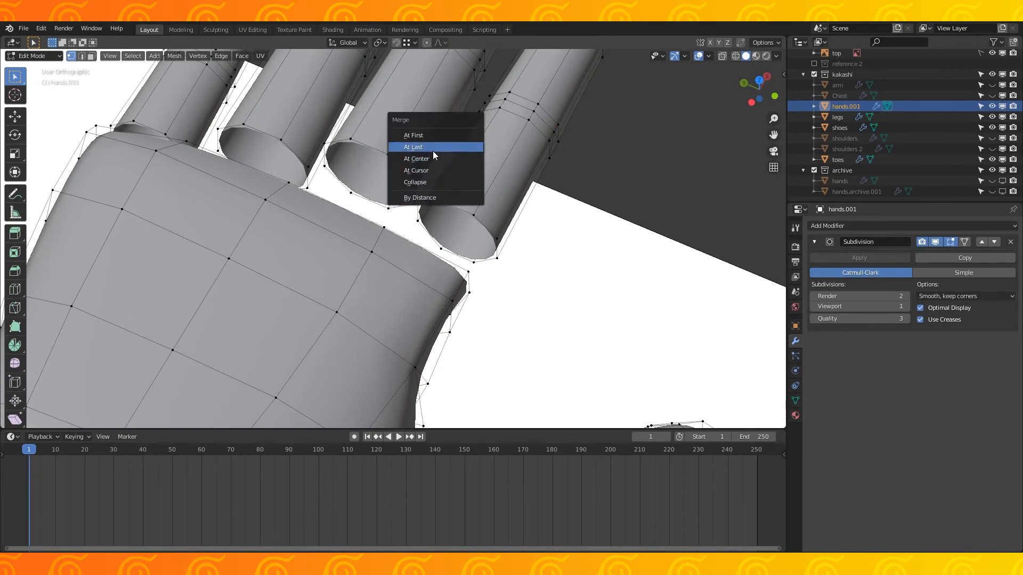
left_click(413, 147)
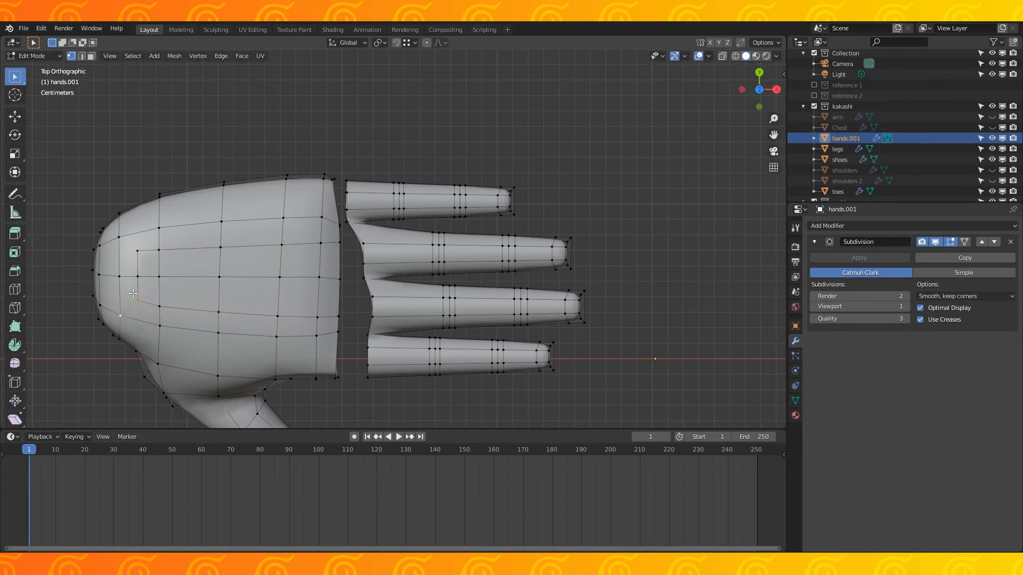
Step: Select a palm-edge vertex to move along Z with proportional editing
left_click(340, 259)
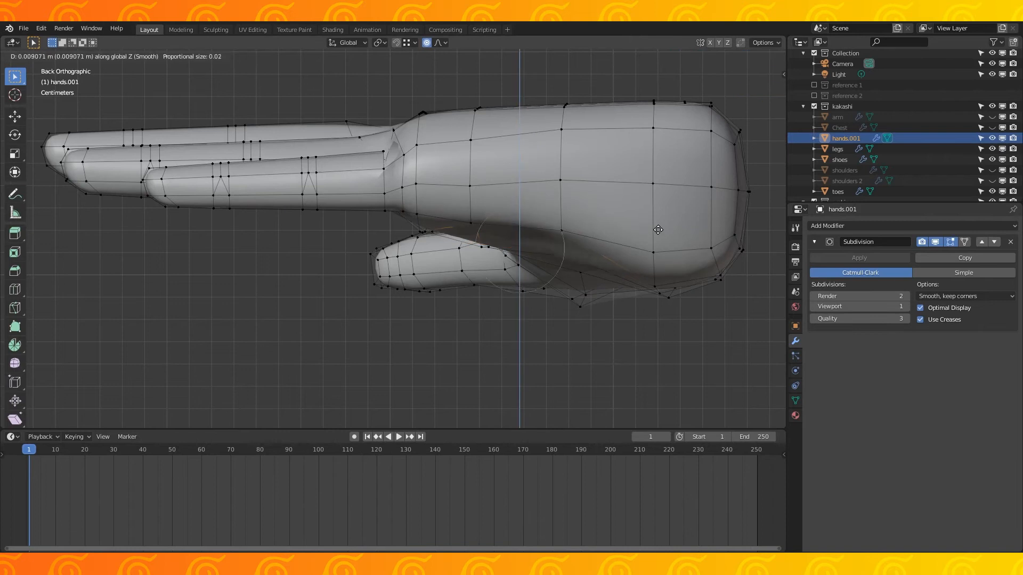
mouse_move(701, 220)
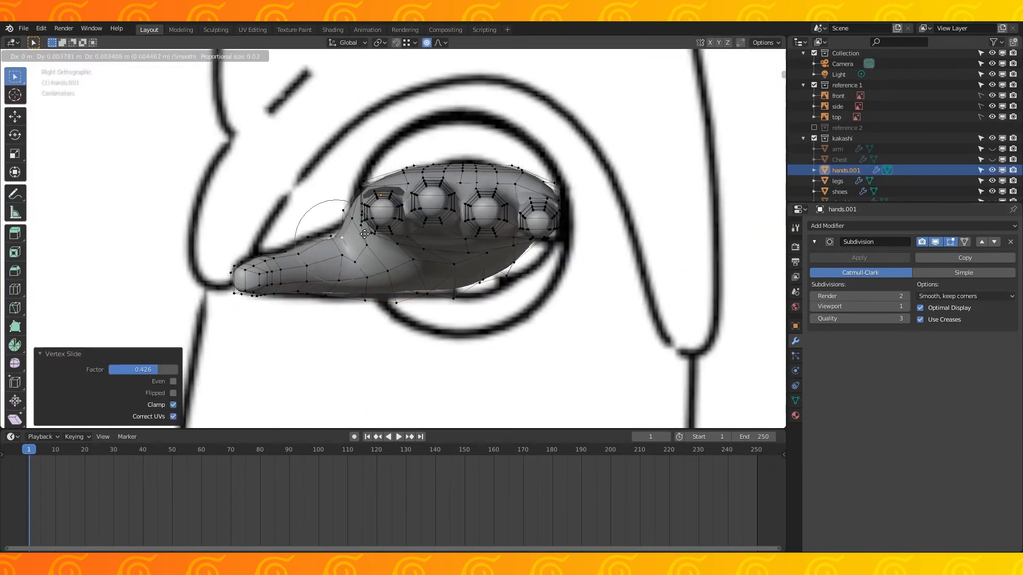
Step: Confirm the knuckle loop slide along X and scale the palm vertices where the fingers attach
key("x")
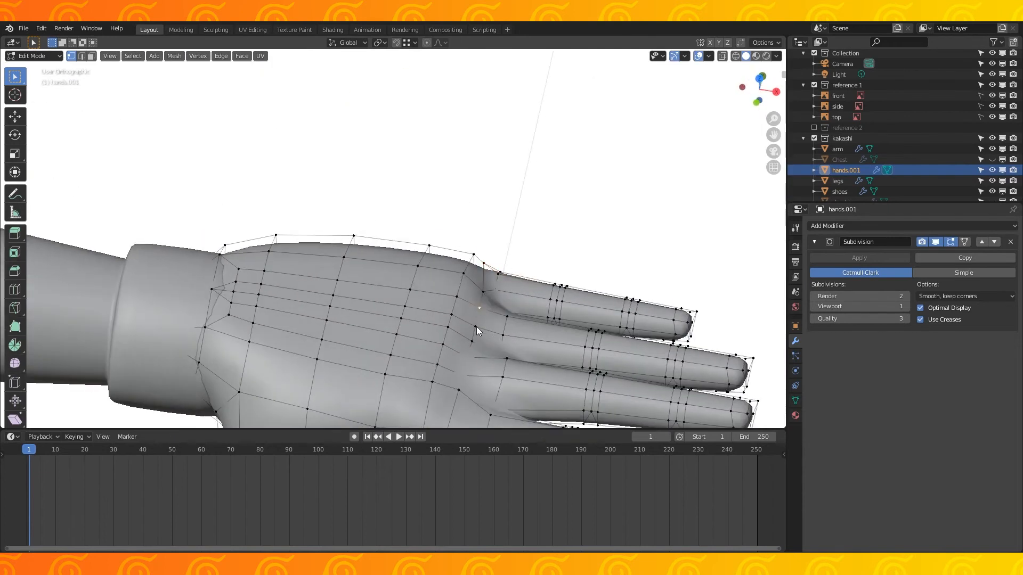
key("s")
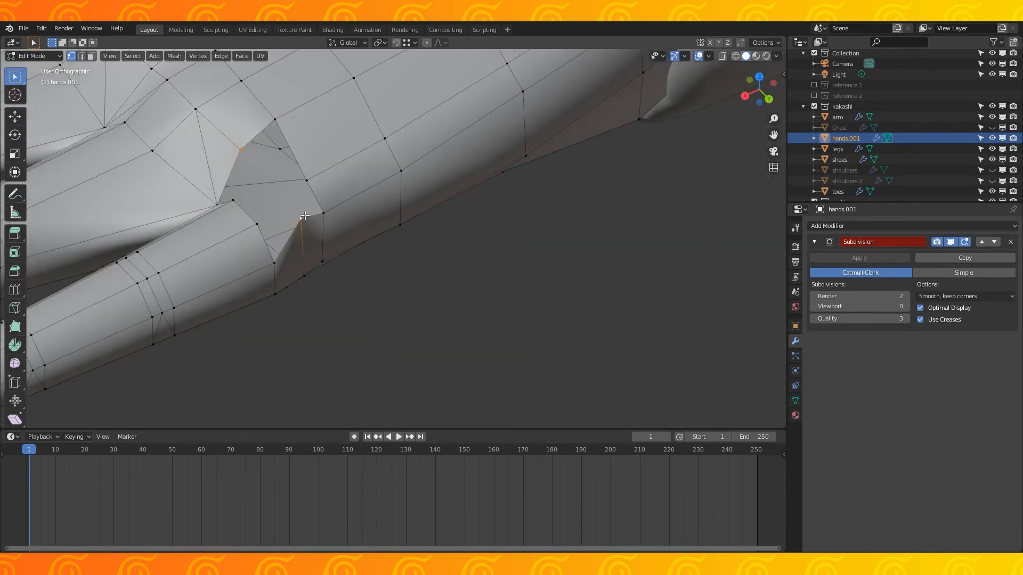
Step: Search F3 for 'sub' to subdivide the finger-palm joint geometry
key("F3")
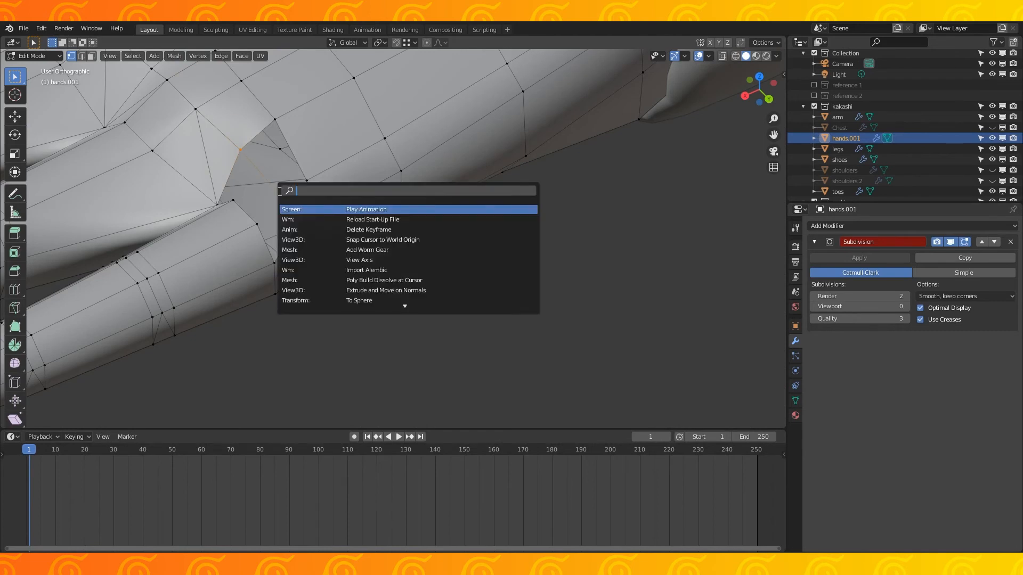
type("sub")
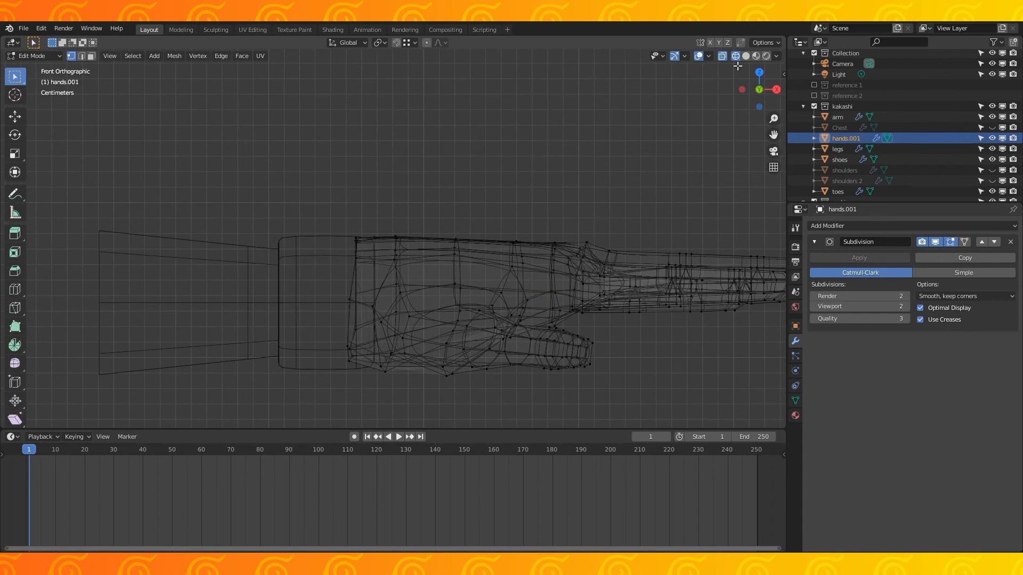
Step: Flatten the wrist loop with S X 0, delete the unwanted edges, nudge vertices and return to Object Mode
key("s")
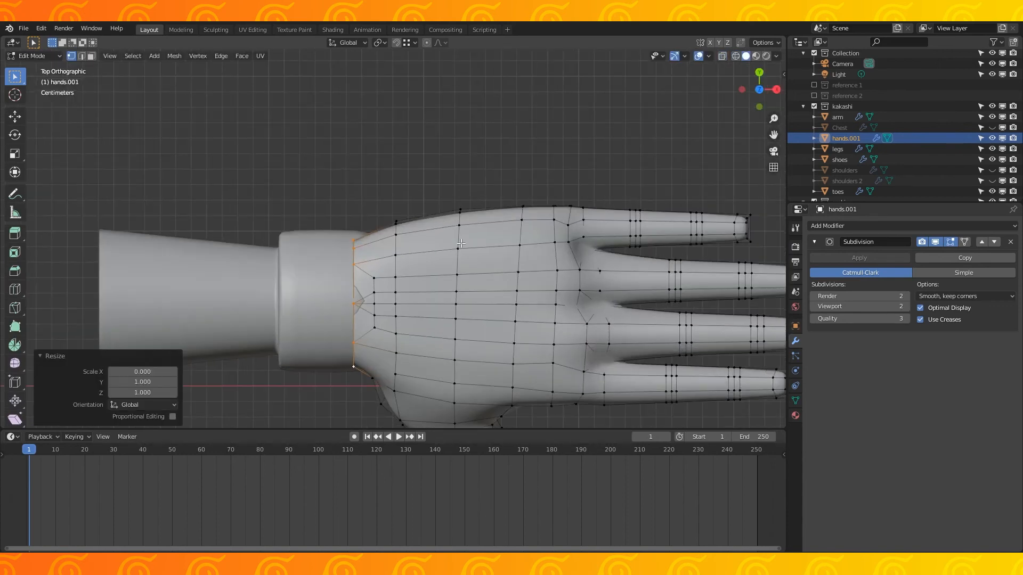
key("g")
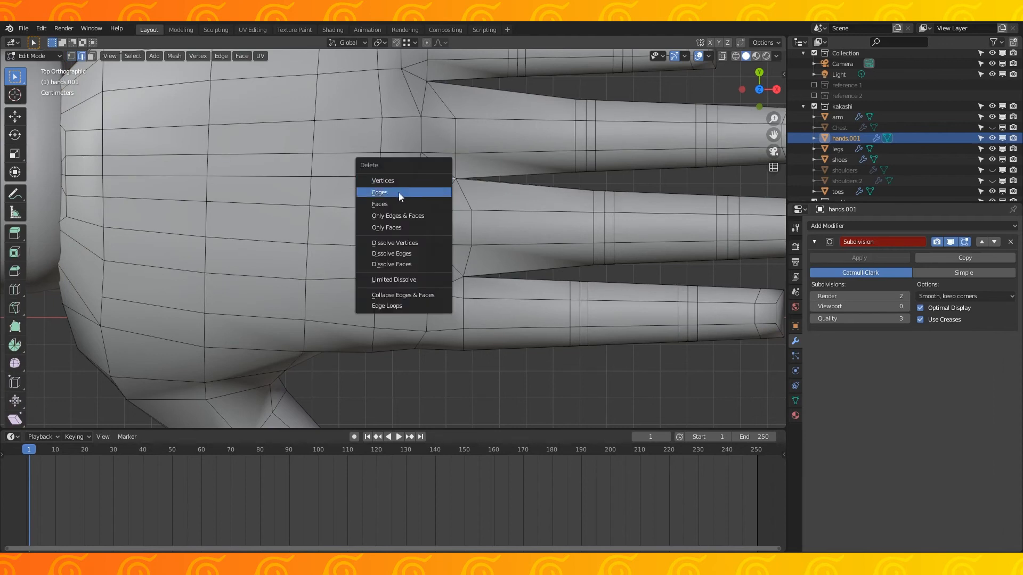
left_click(380, 191)
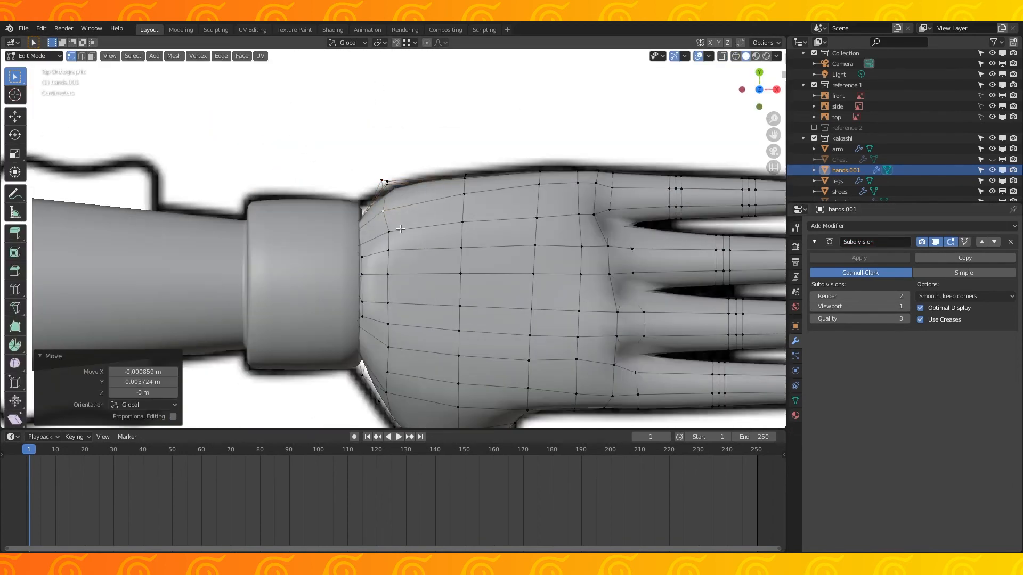
key("Tab")
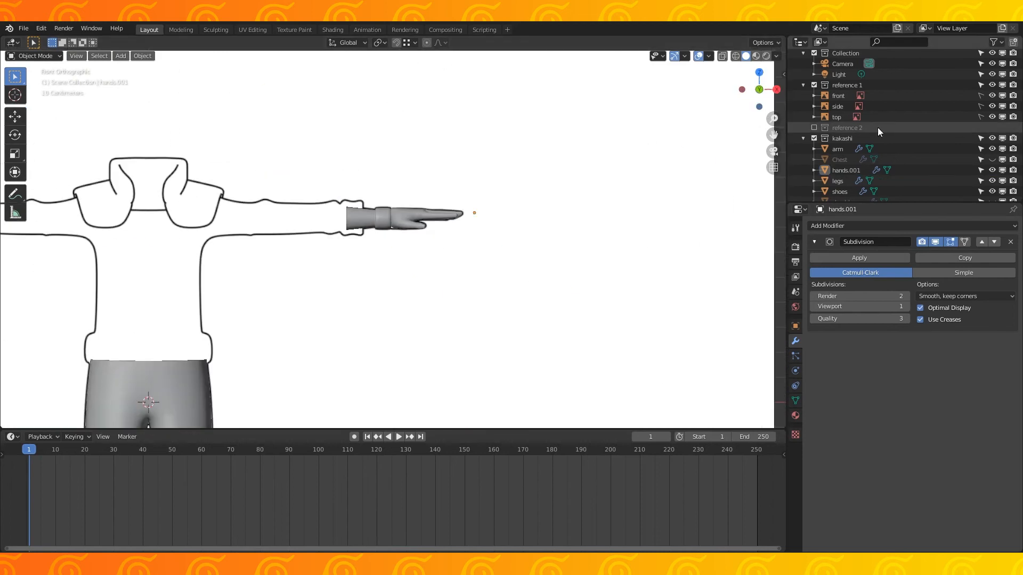
Step: Add a Mirror modifier across the Chest to hands.001 and set its origin to geometry
left_click(827, 226)
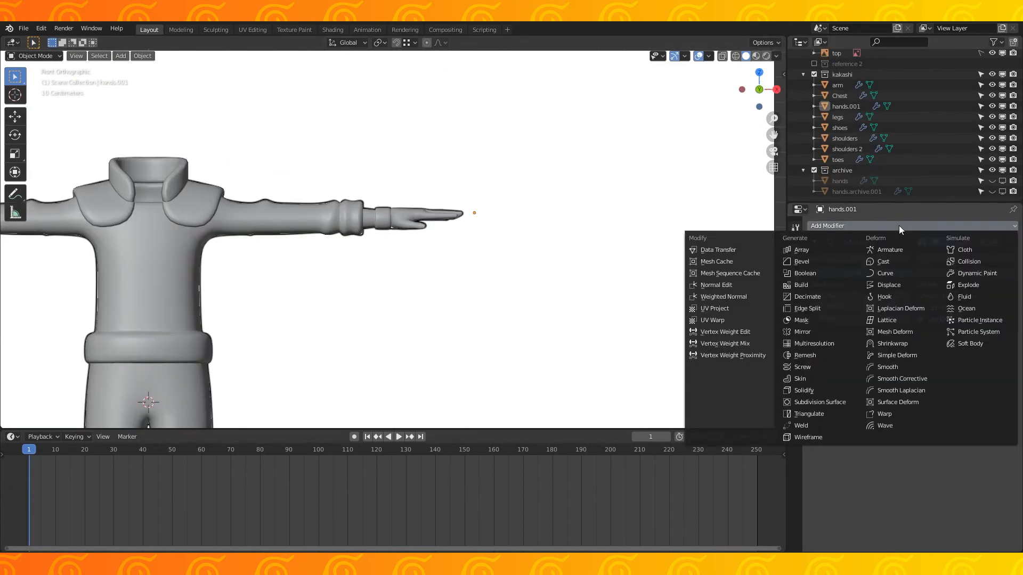
left_click(822, 401)
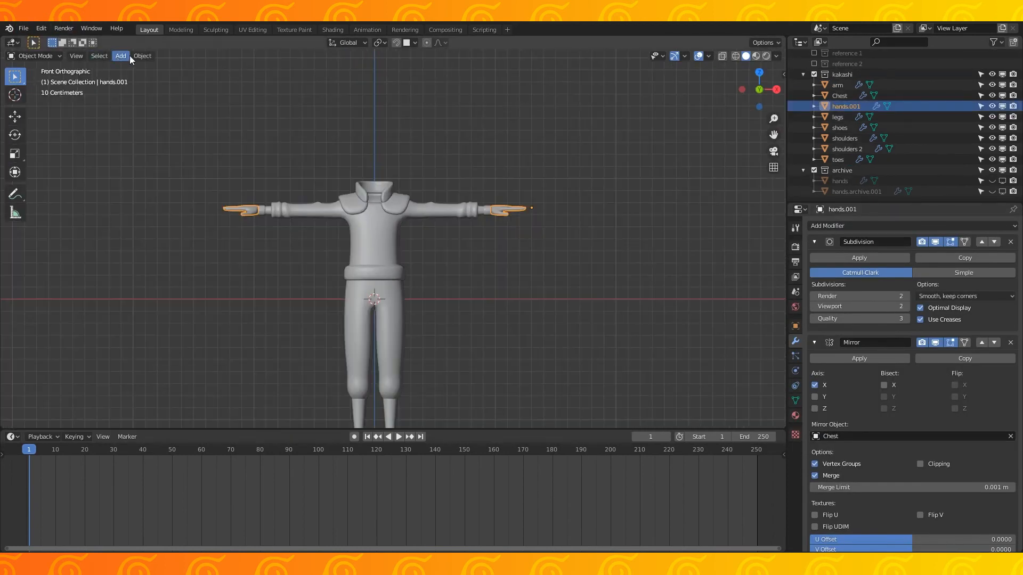
left_click(142, 56)
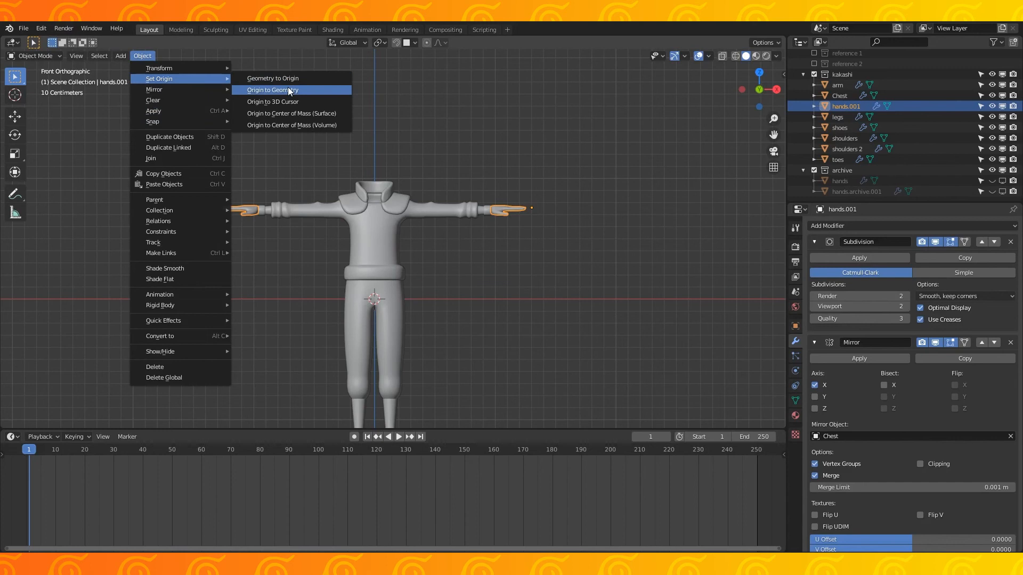
left_click(272, 90)
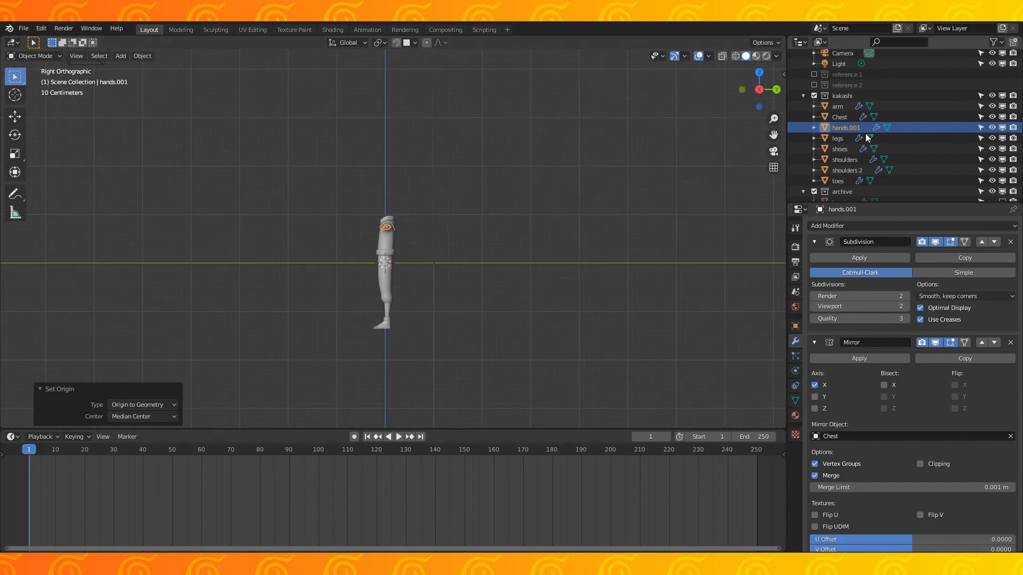
scroll("up", 3)
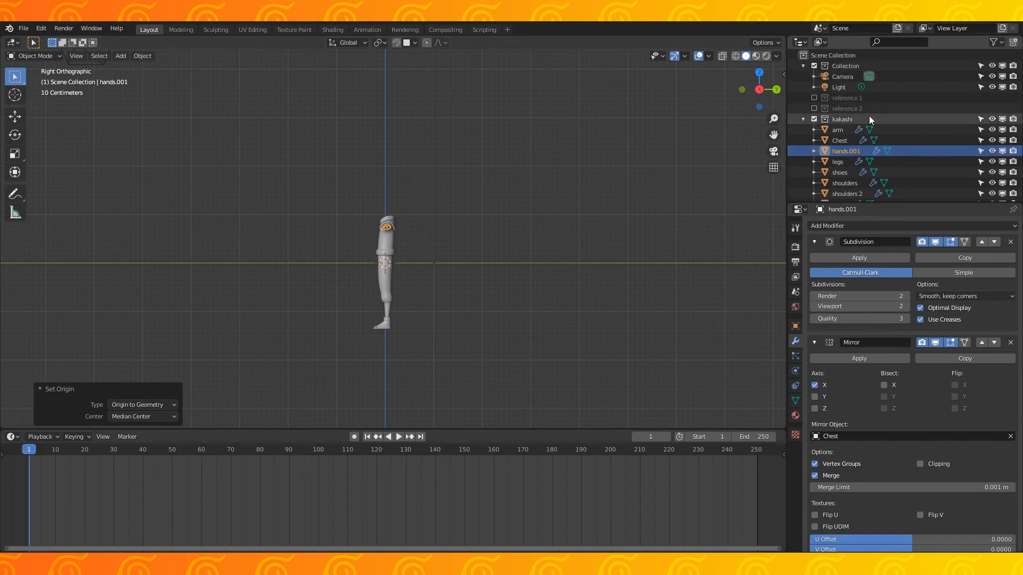
mouse_move(735, 145)
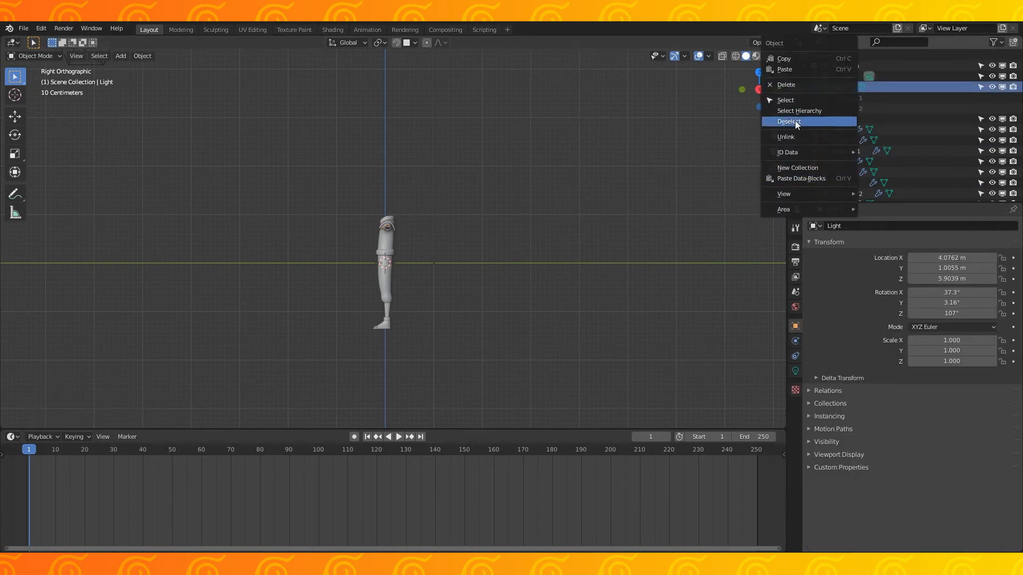
Step: Create a new plane material mixing Transparent BSDF and Emission by a spherical Gradient Texture
left_click(790, 122)
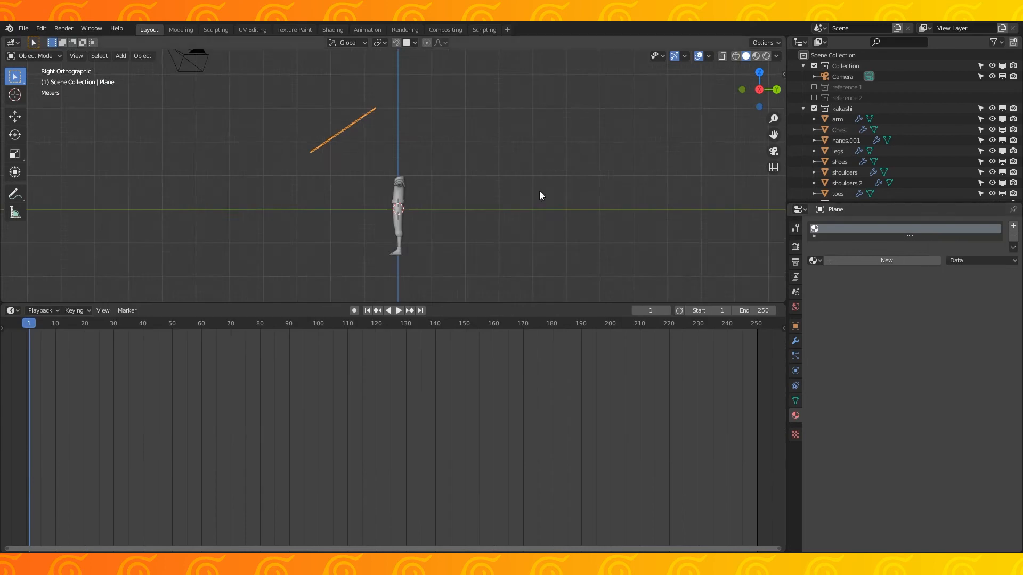
left_click(128, 310)
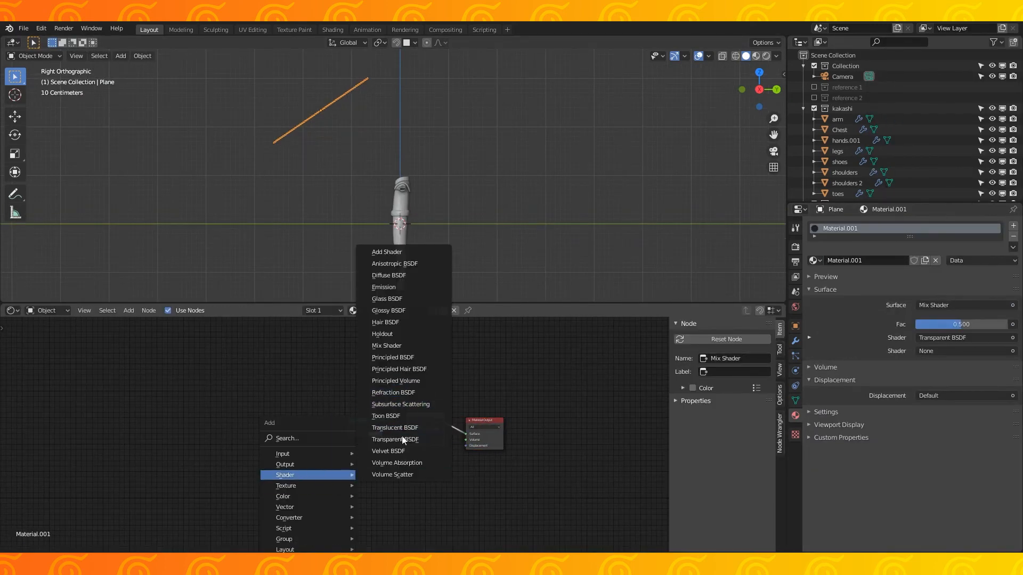
left_click(383, 287)
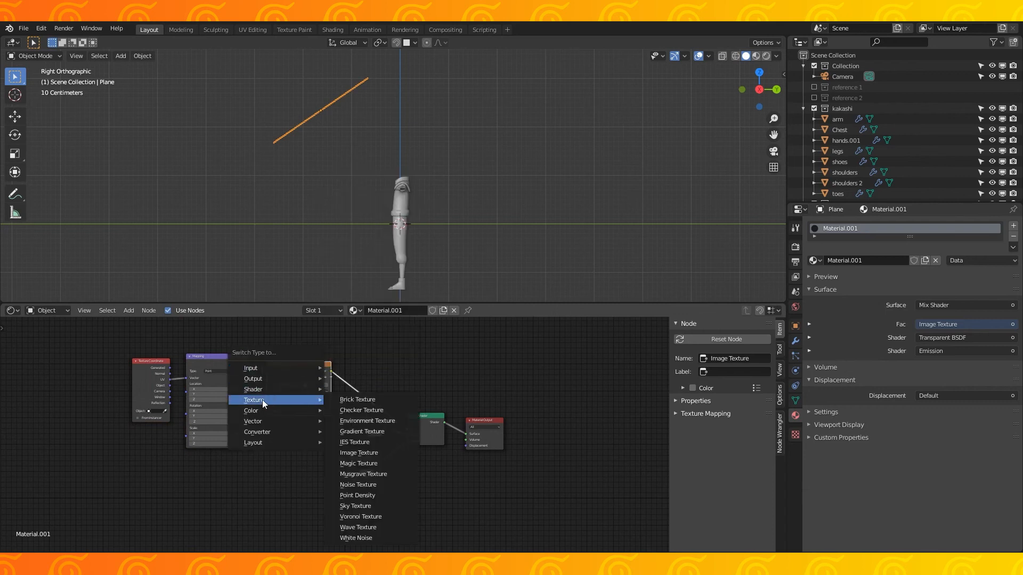
left_click(361, 431)
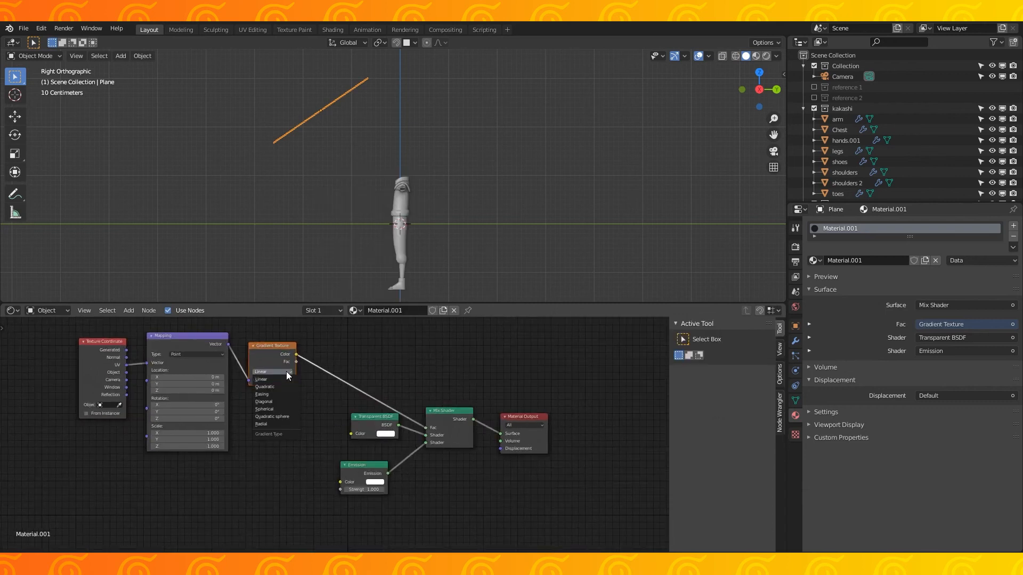
left_click(264, 409)
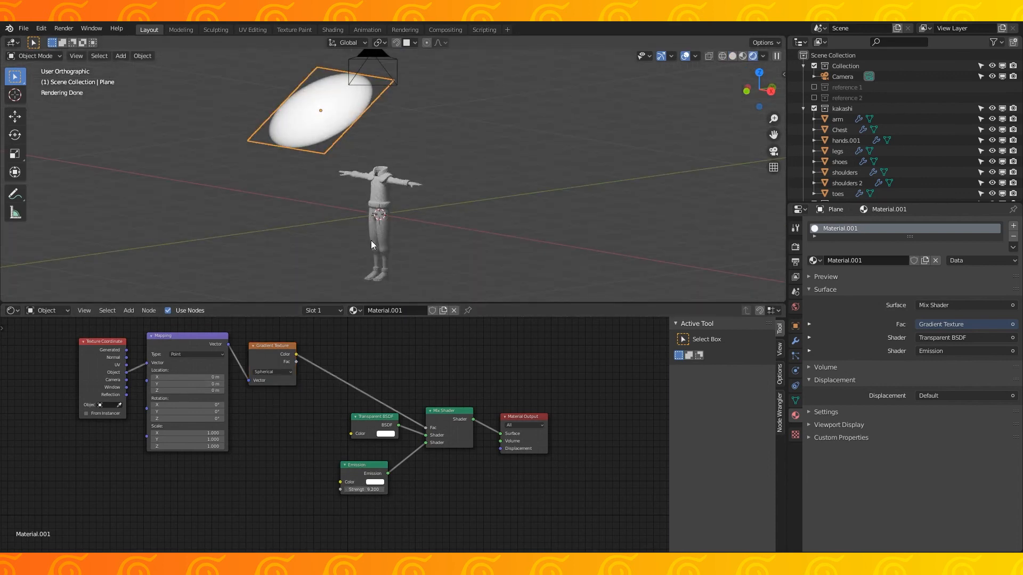
Step: Check the camera view, select the lighting plane and uncheck Camera in its Ray Visibility
left_click(842, 76)
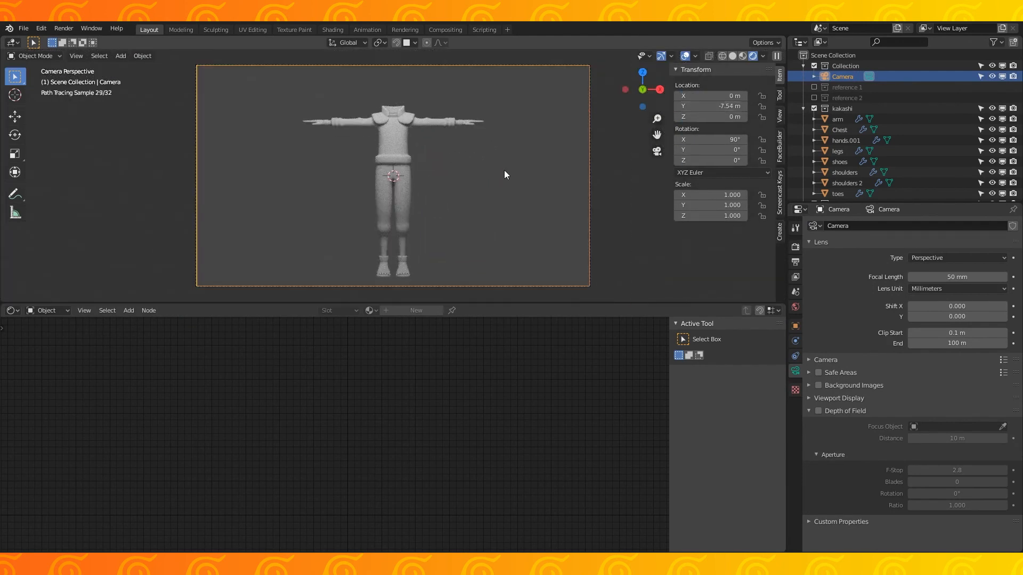
left_click(957, 257)
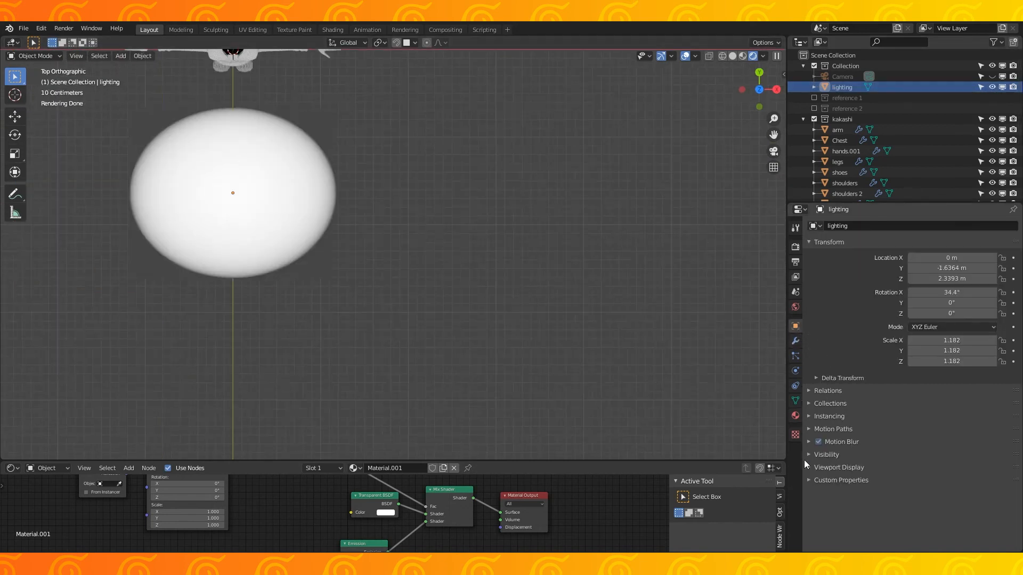
left_click(826, 454)
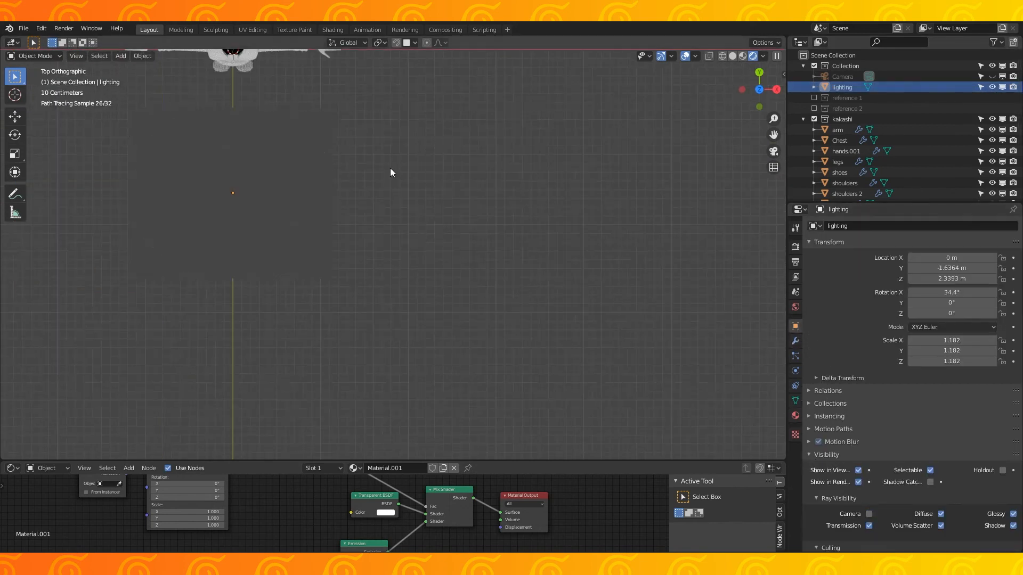